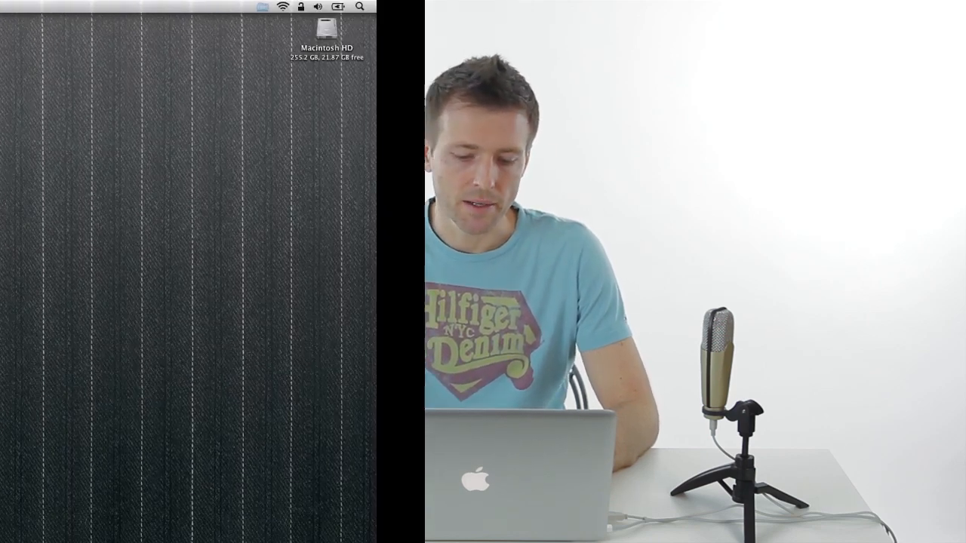
# Step: Launch Google Chrome from a Spotlight search for 'ch'
pyautogui.write('quic')
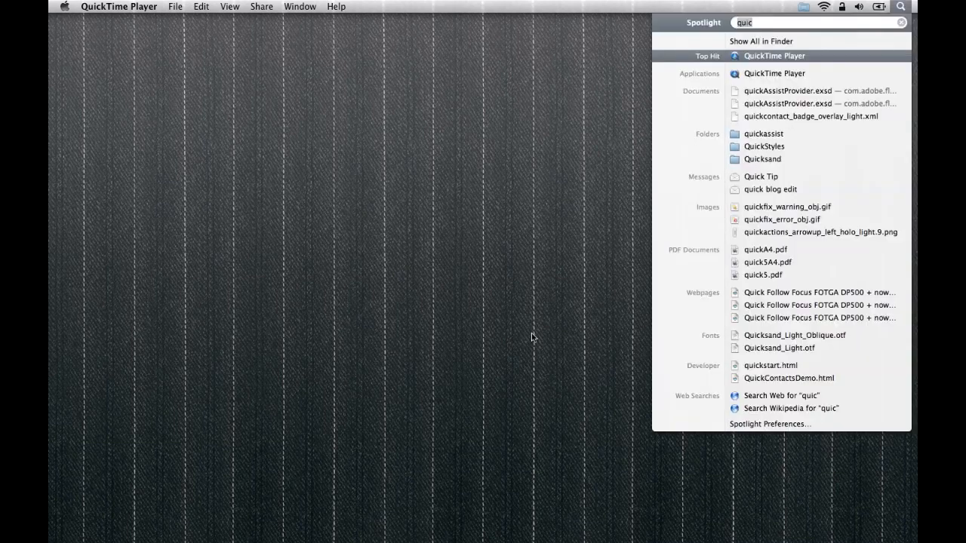
pyautogui.write('ch')
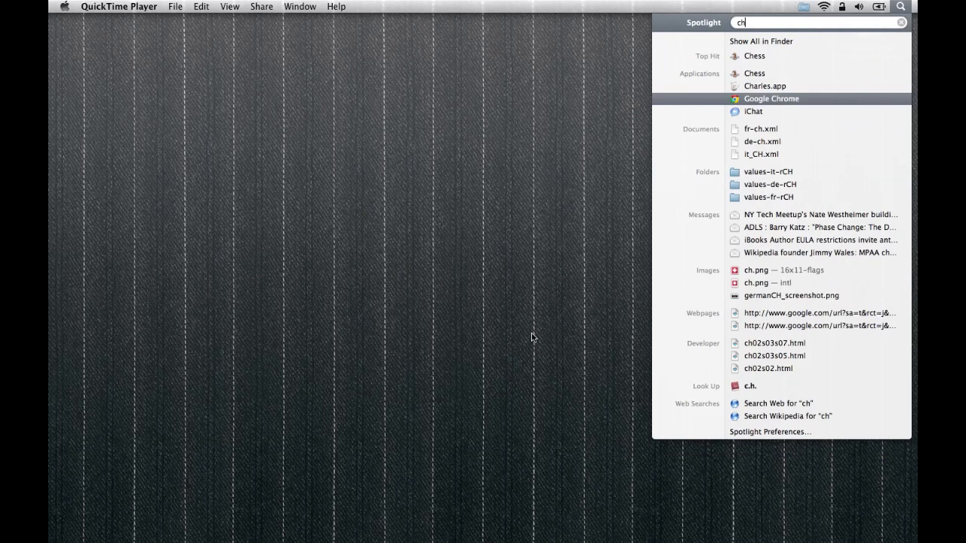
pyautogui.click(771, 98)
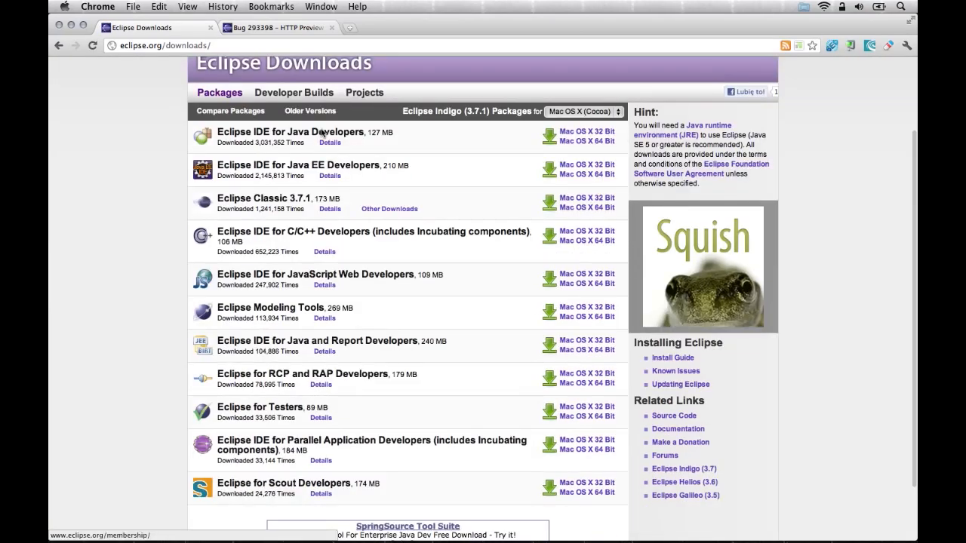
pyautogui.moveTo(314, 275)
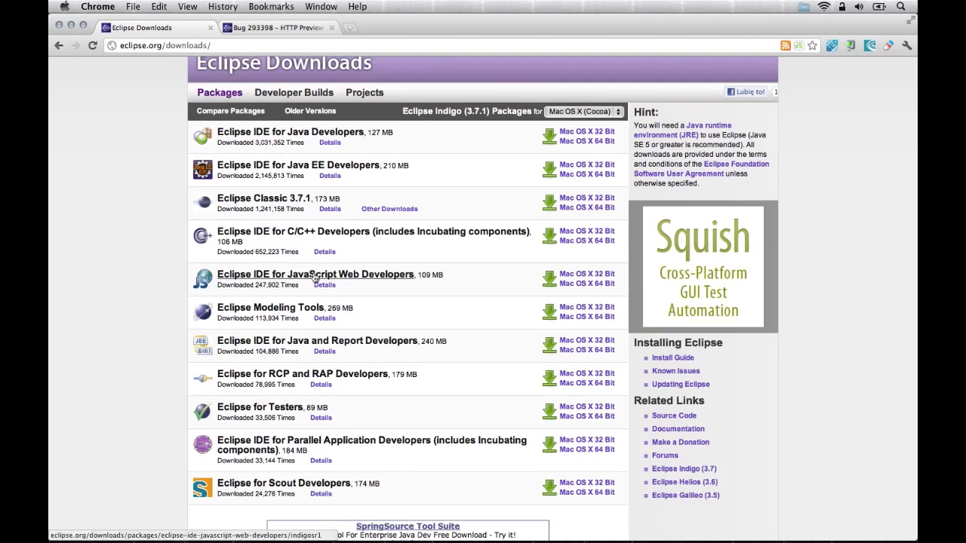
pyautogui.moveTo(380, 280)
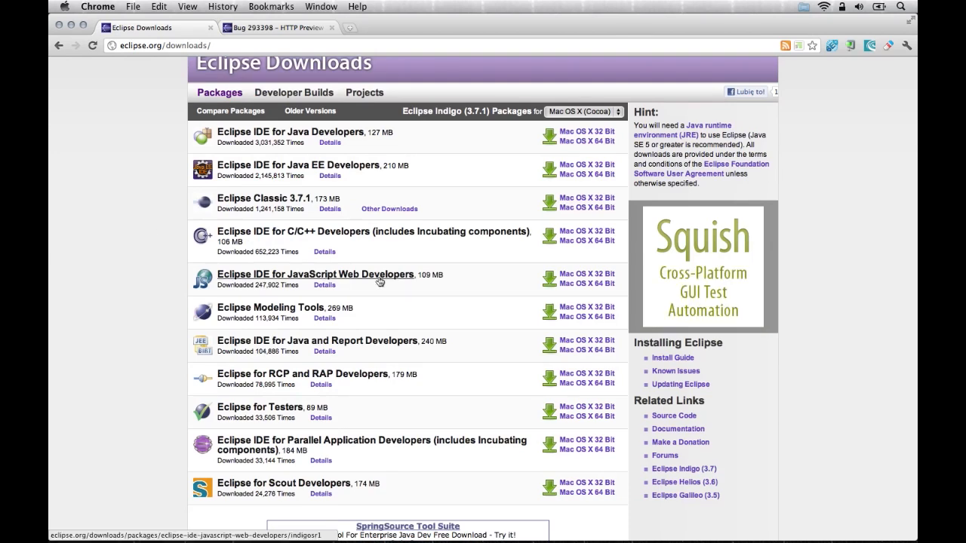